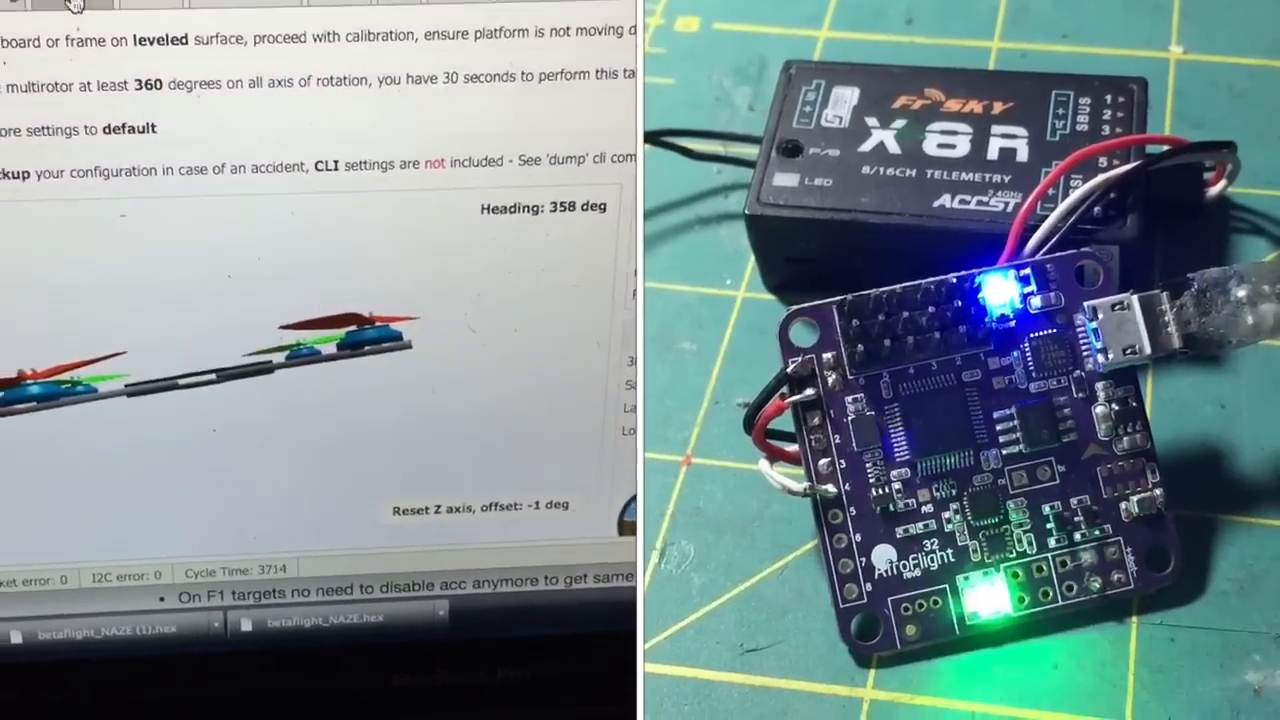
# View the borisbstyle/betaflight 2.1.0 release notes on GitHub.
pyautogui.click(518, 124)
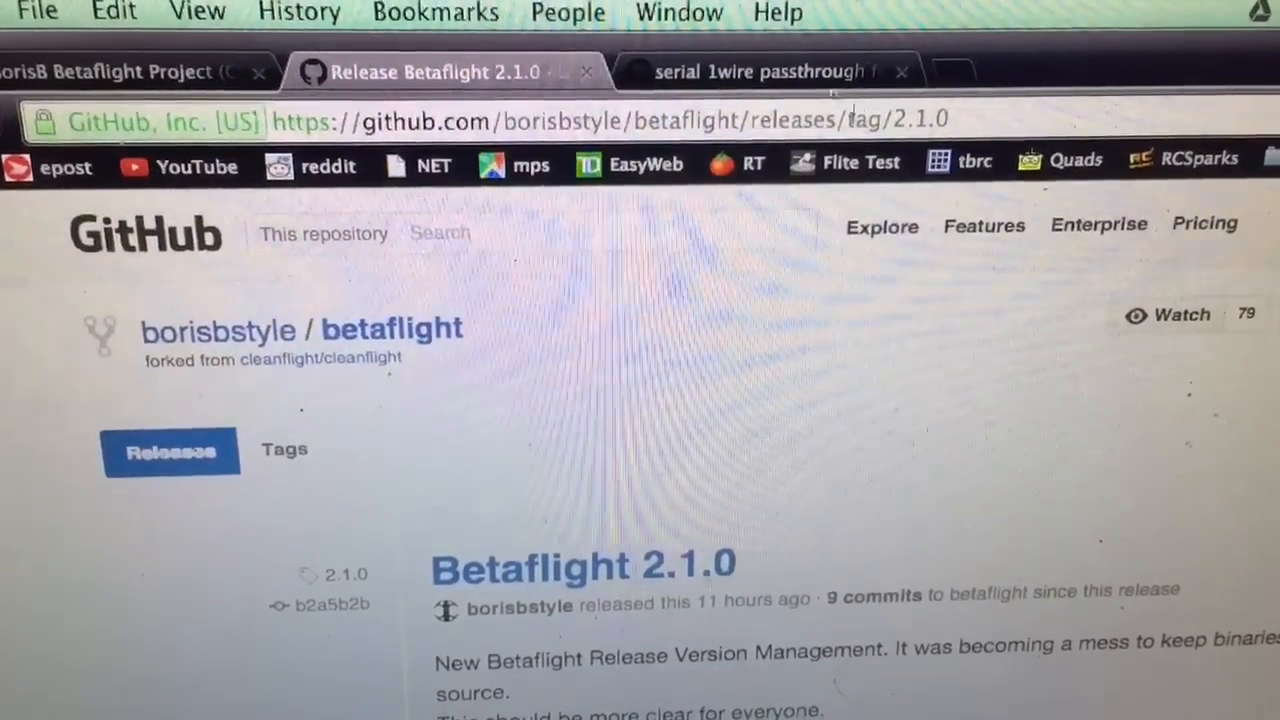
pyautogui.scroll(-3)
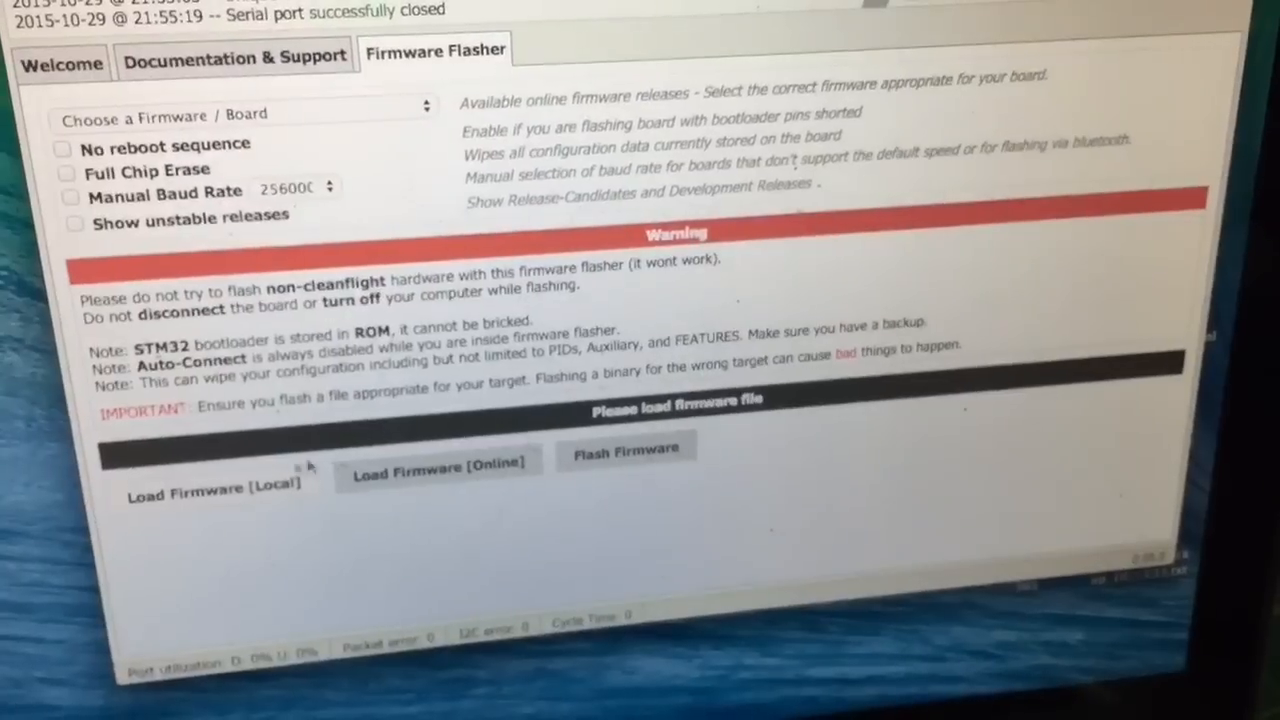
# Show the Firmware Flasher page with Load Firmware [Local] and Flash Firmware options.
pyautogui.click(212, 488)
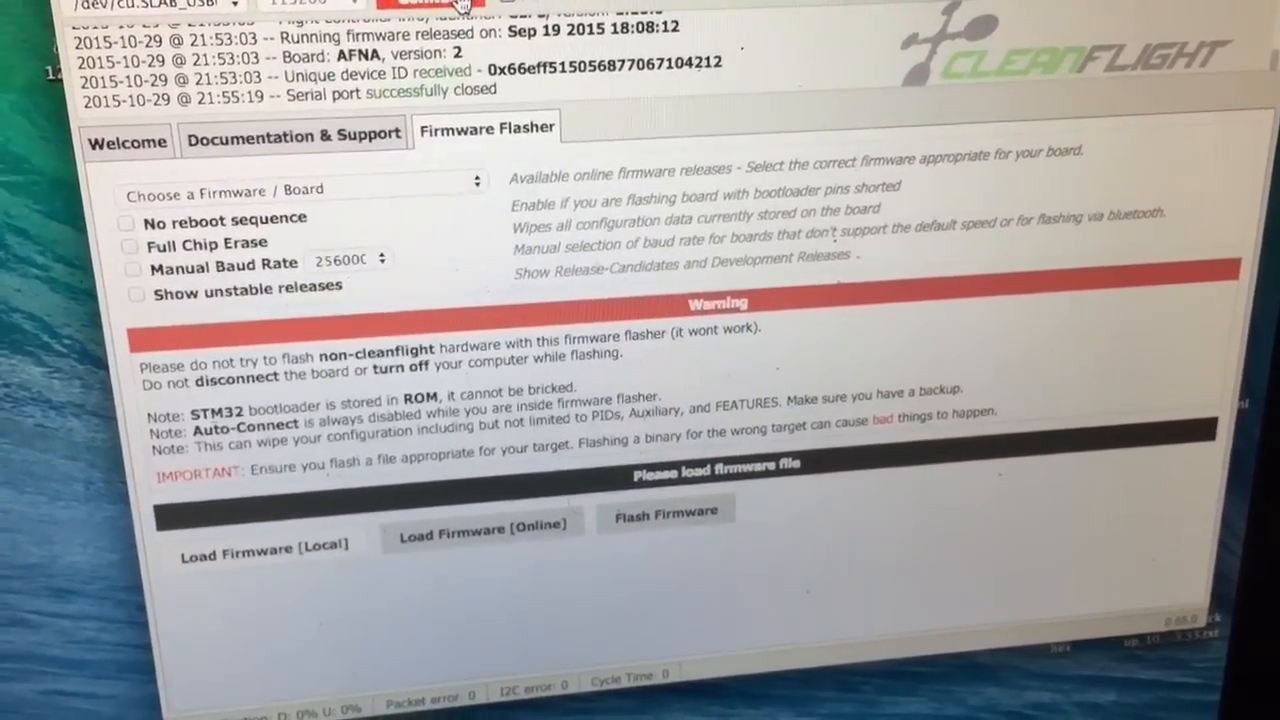
# Connect to the board and enable RX_SERIAL receiver mode in Ports/Configuration.
pyautogui.click(444, 4)
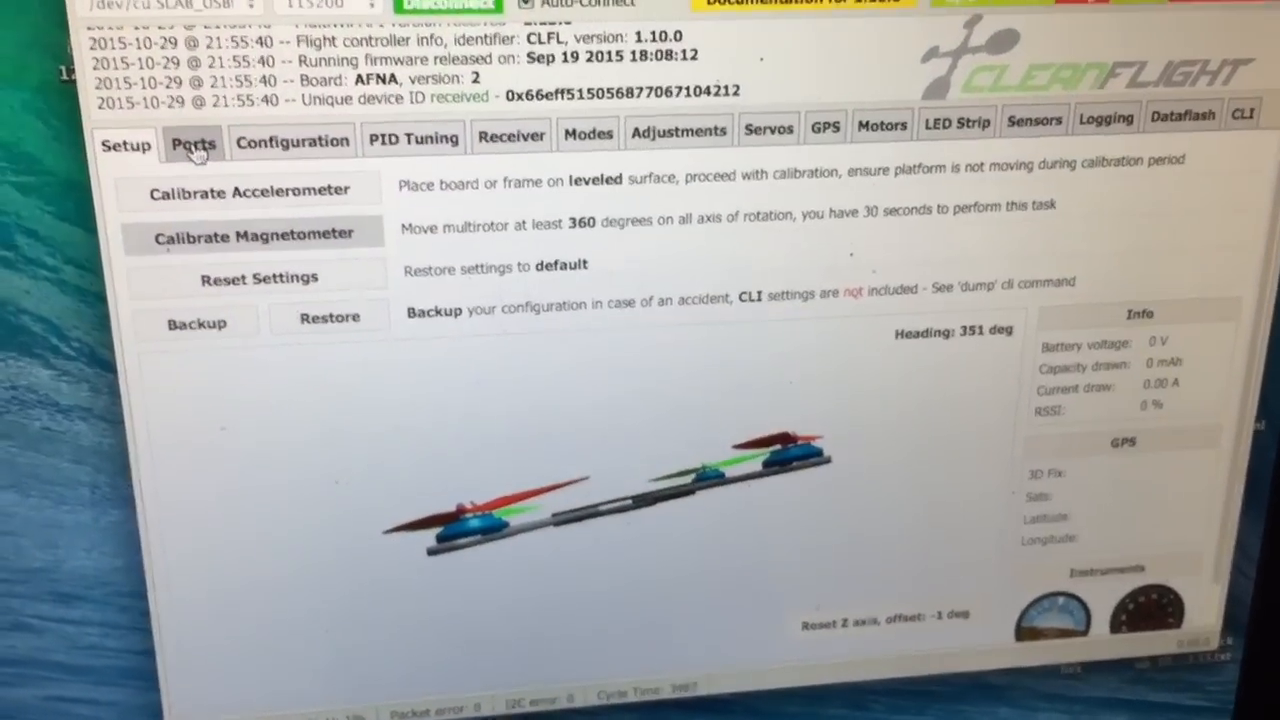
pyautogui.click(192, 142)
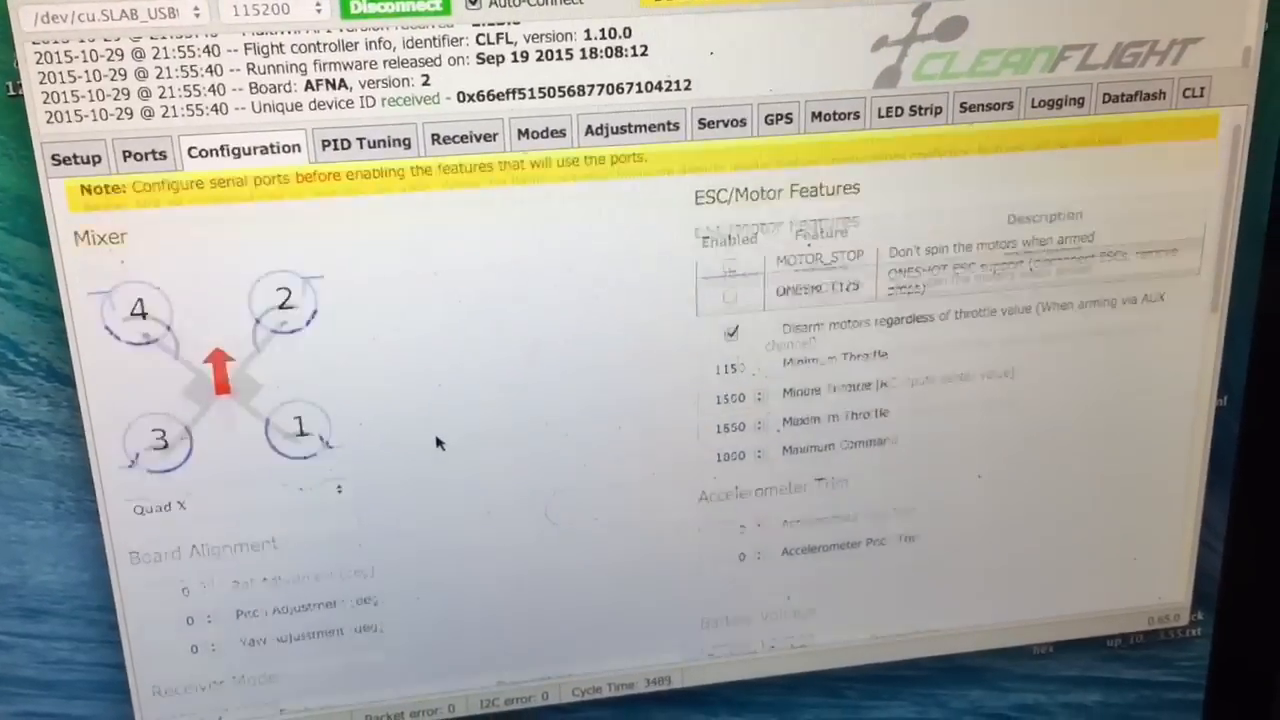
pyautogui.scroll(-3)
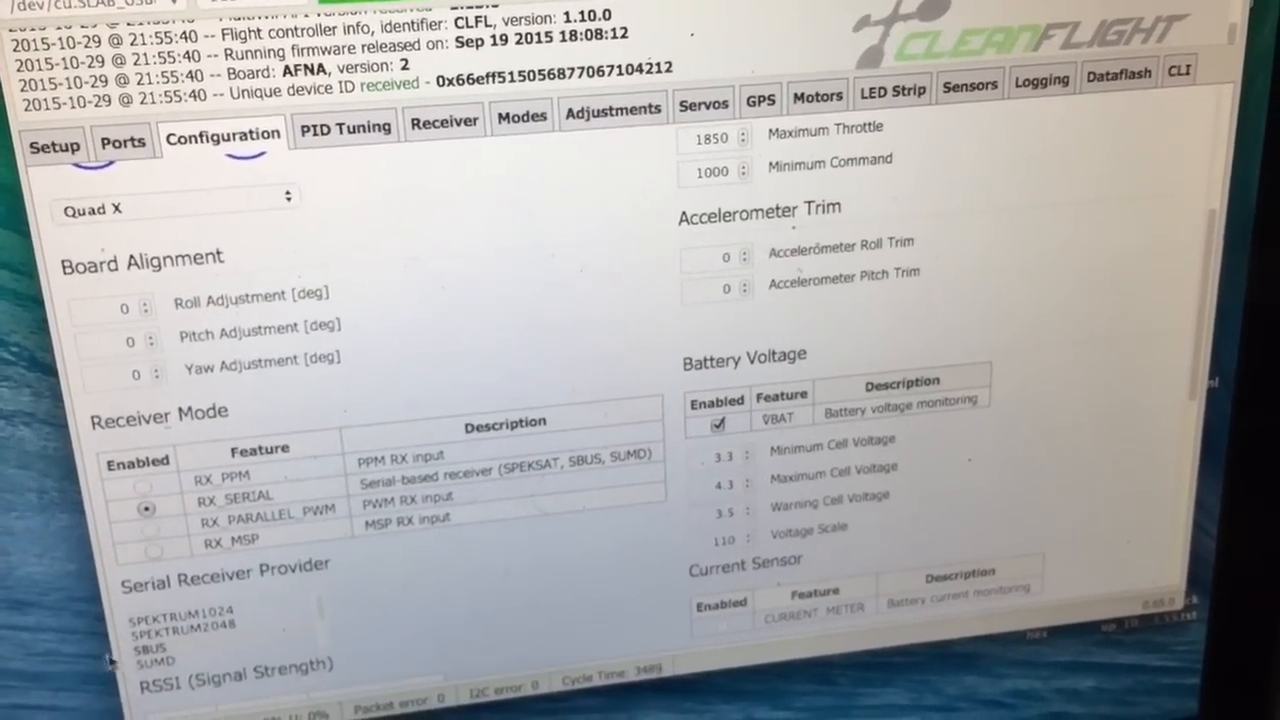
pyautogui.scroll(-3)
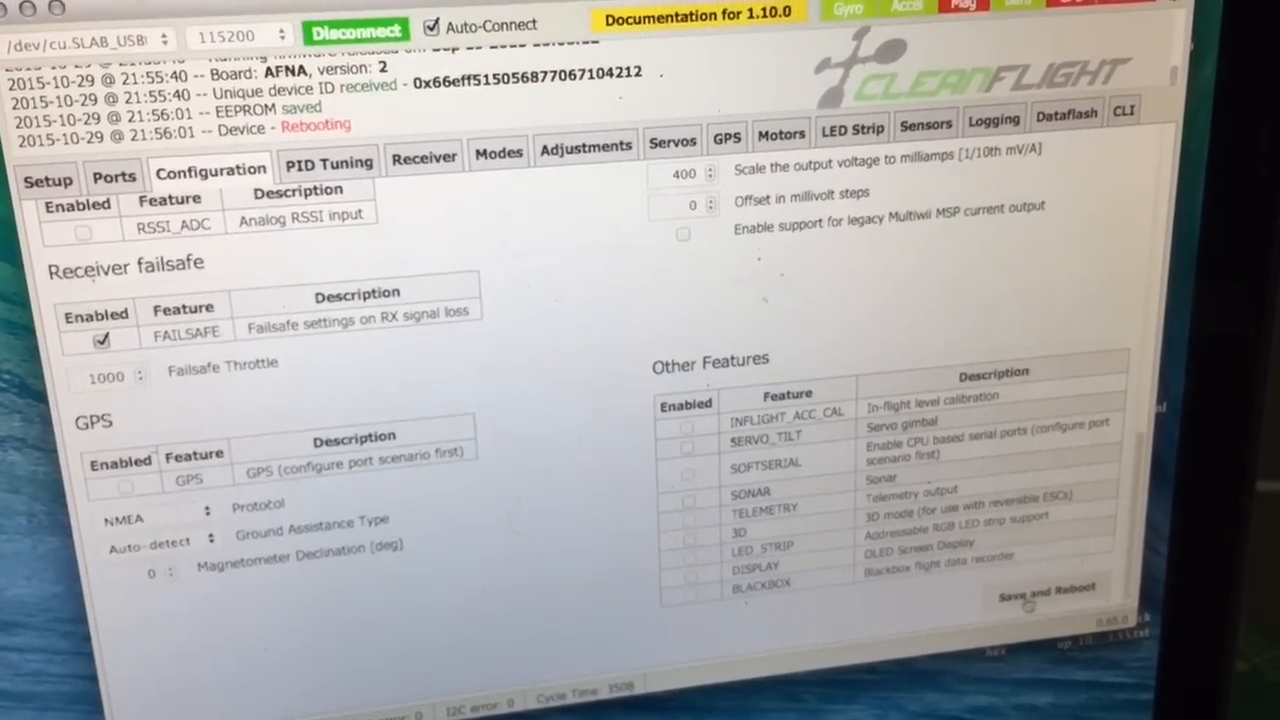
# Save and reboot, then show live channel values on the Receiver page.
pyautogui.click(422, 158)
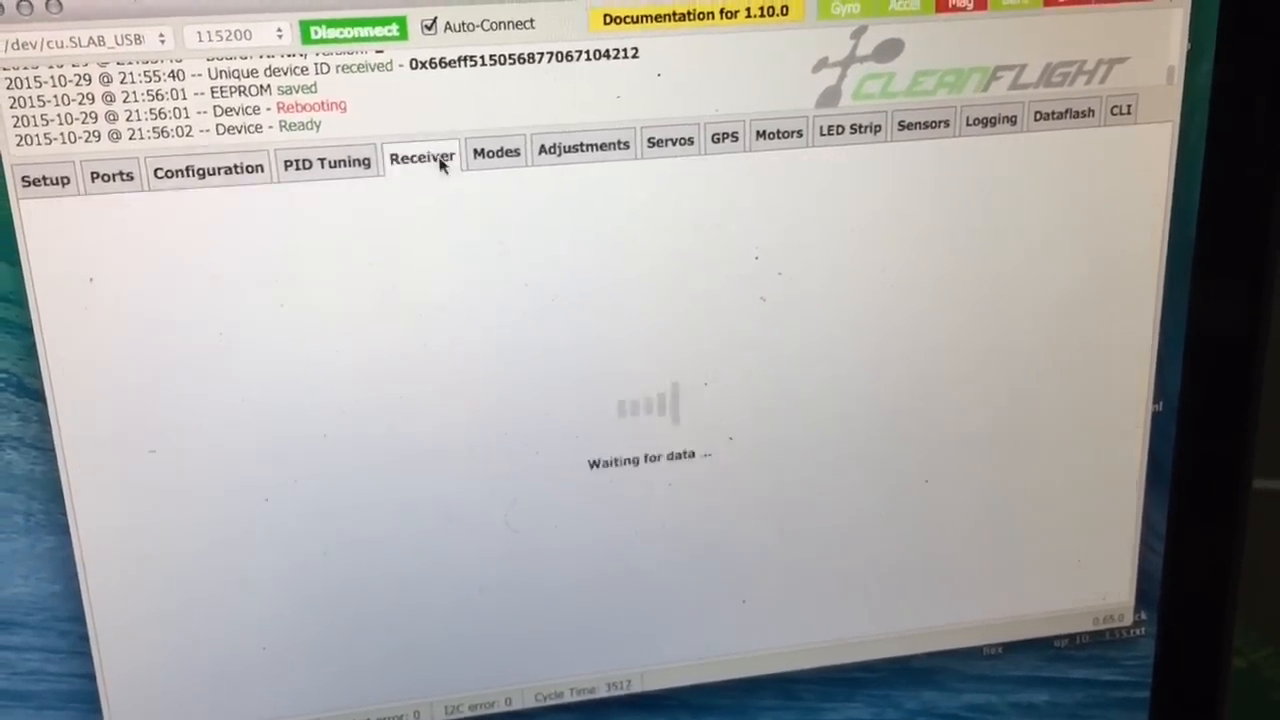
pyautogui.click(420, 156)
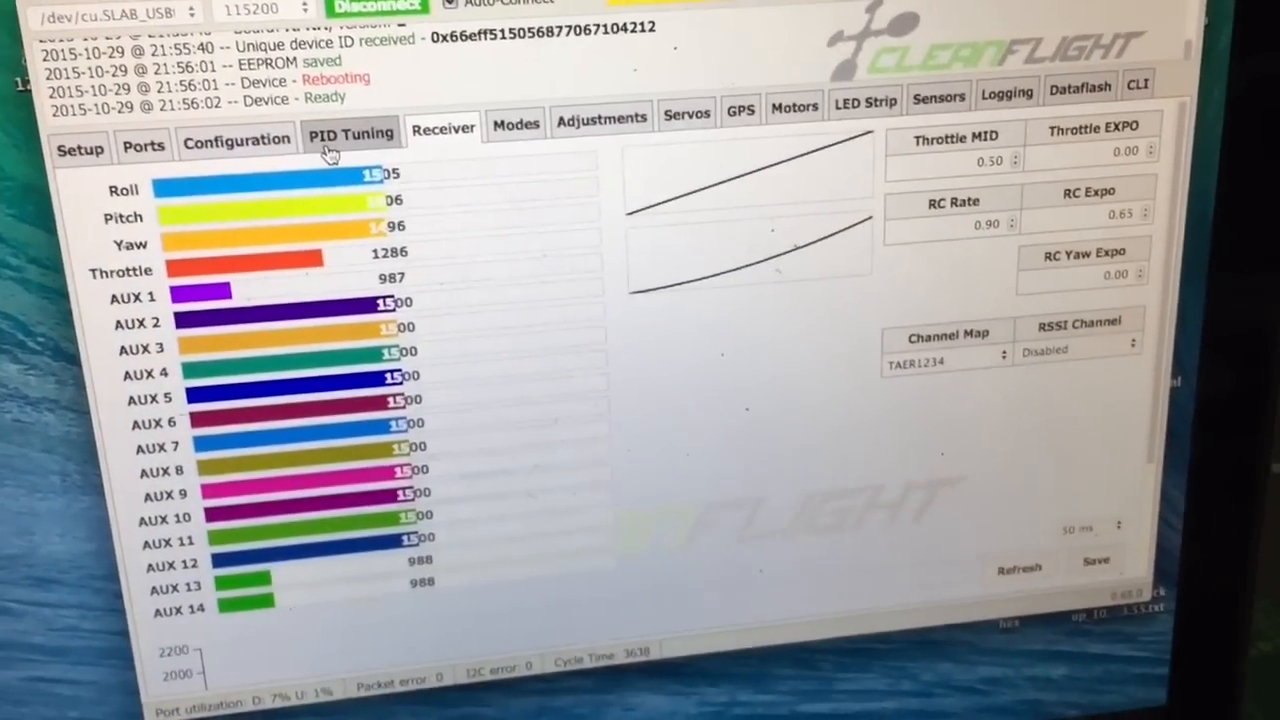